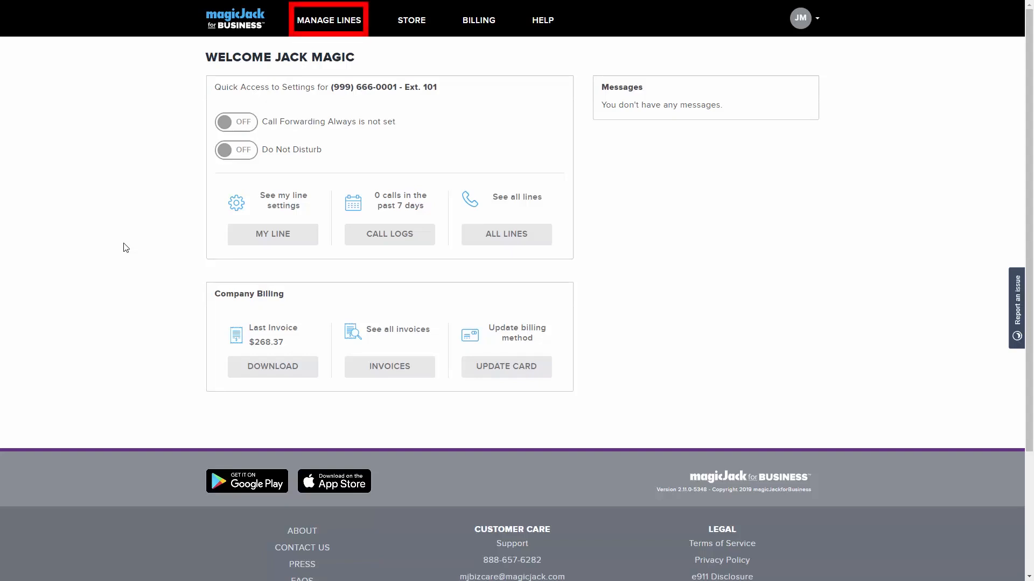
# - Go to the virtual fax line's settings from Manage Lines
pyautogui.click(328, 19)
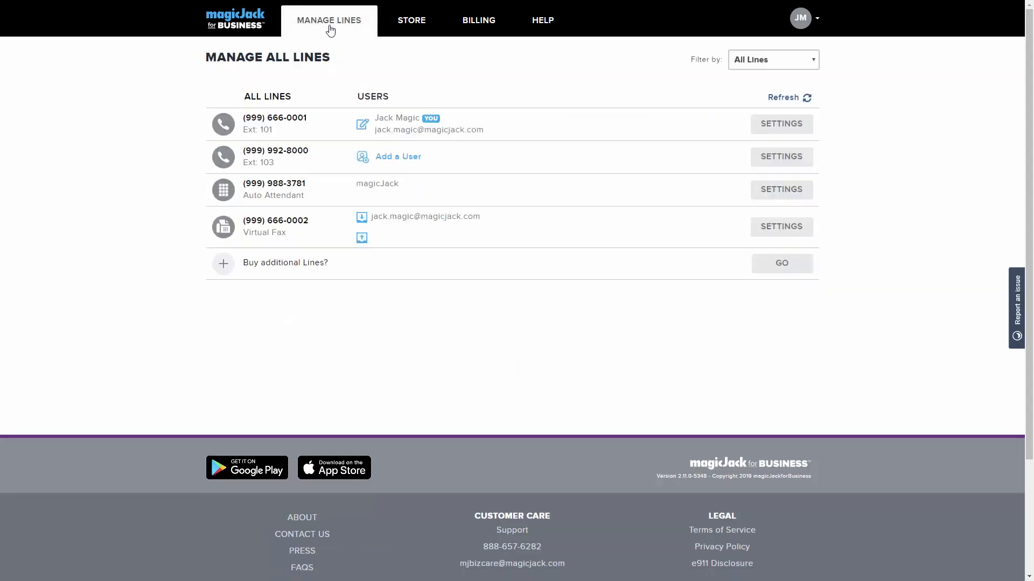
pyautogui.moveTo(372, 48)
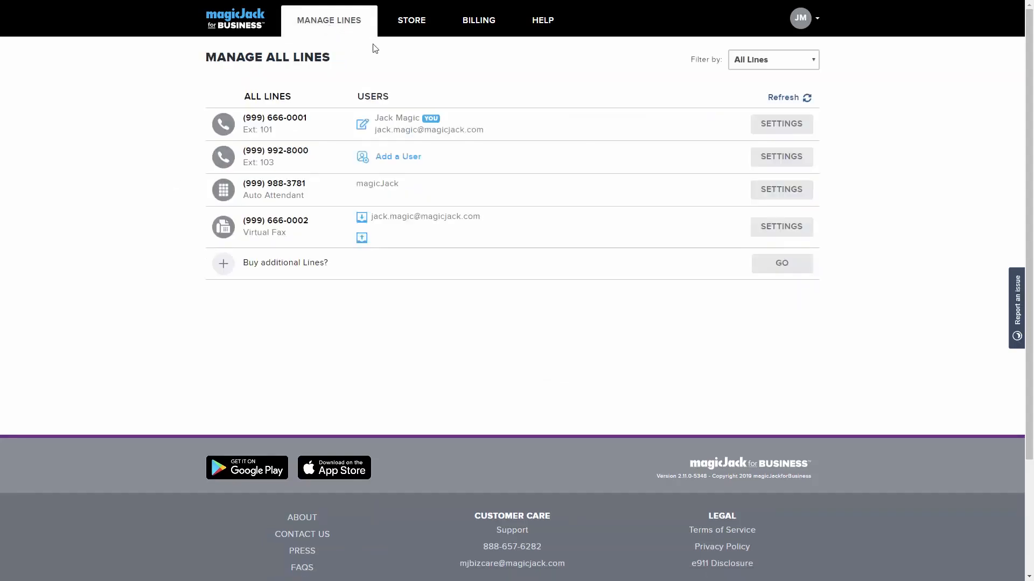
pyautogui.moveTo(782, 226)
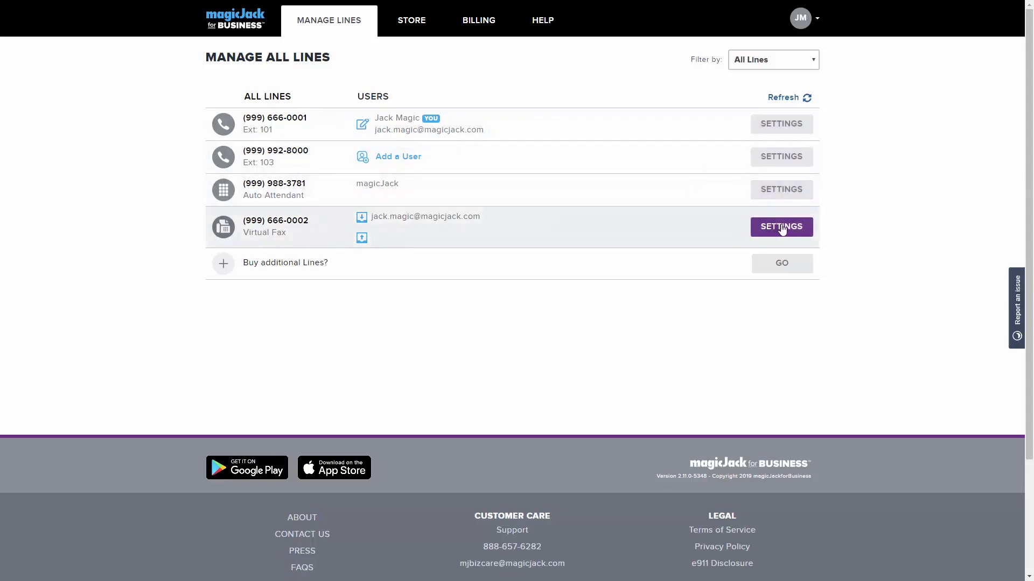
pyautogui.click(782, 226)
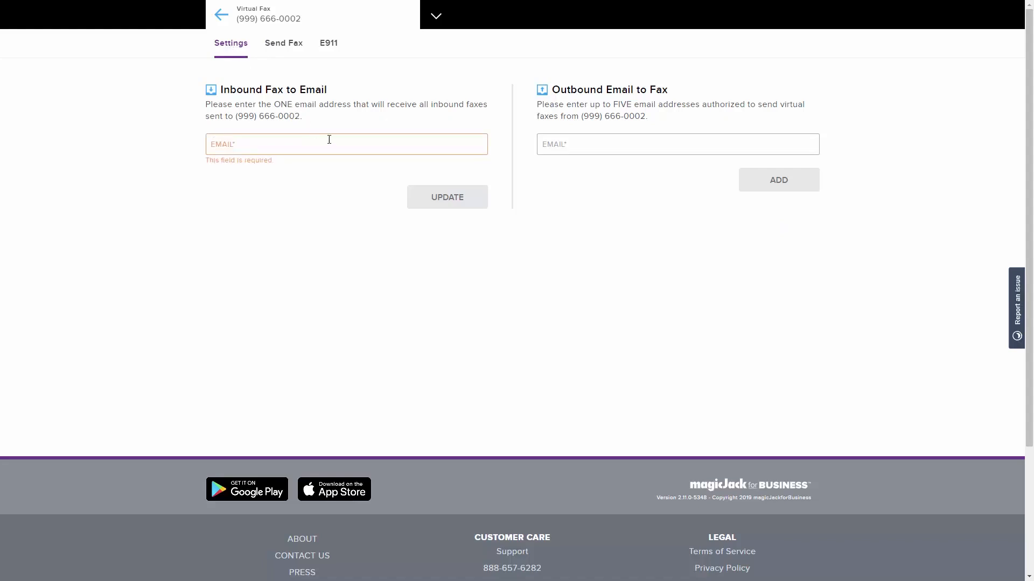
pyautogui.moveTo(332, 146)
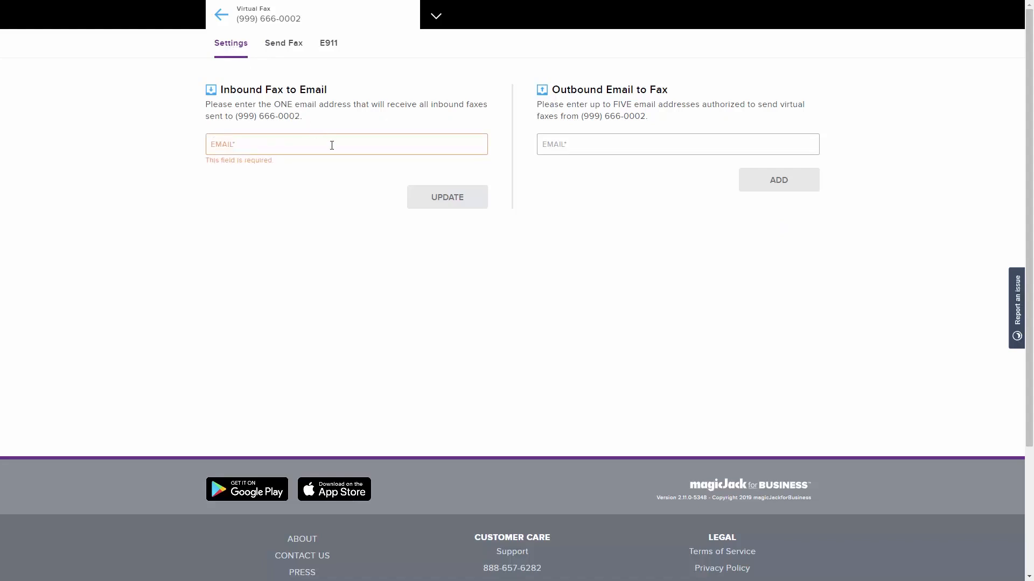
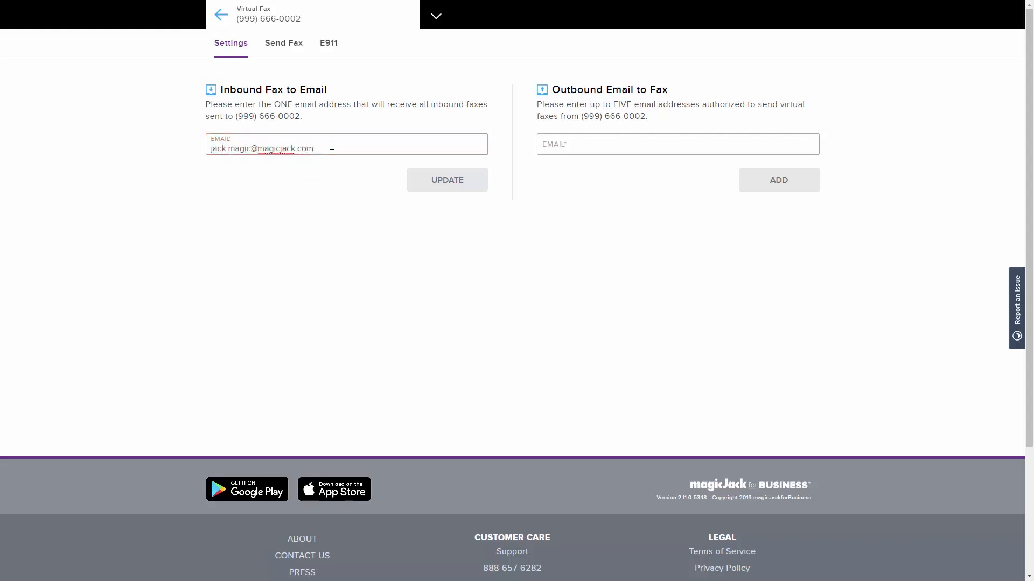
pyautogui.click(447, 180)
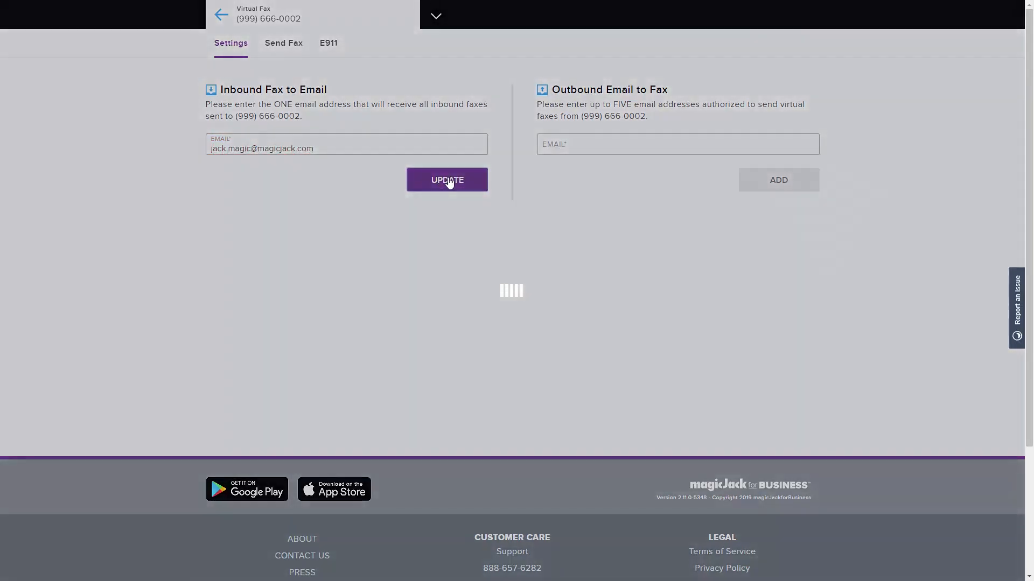
pyautogui.click(447, 180)
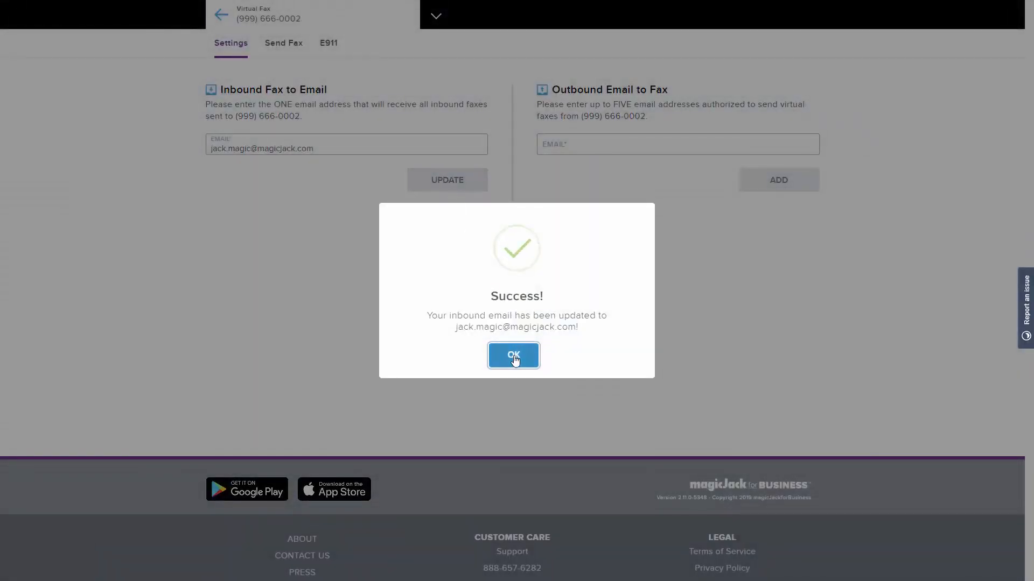
pyautogui.click(512, 356)
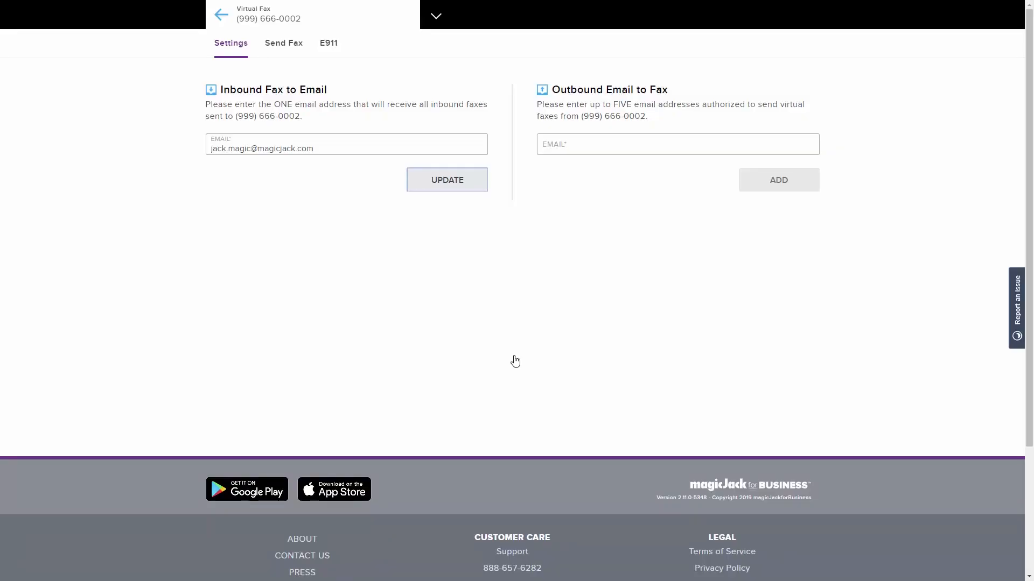
pyautogui.click(669, 145)
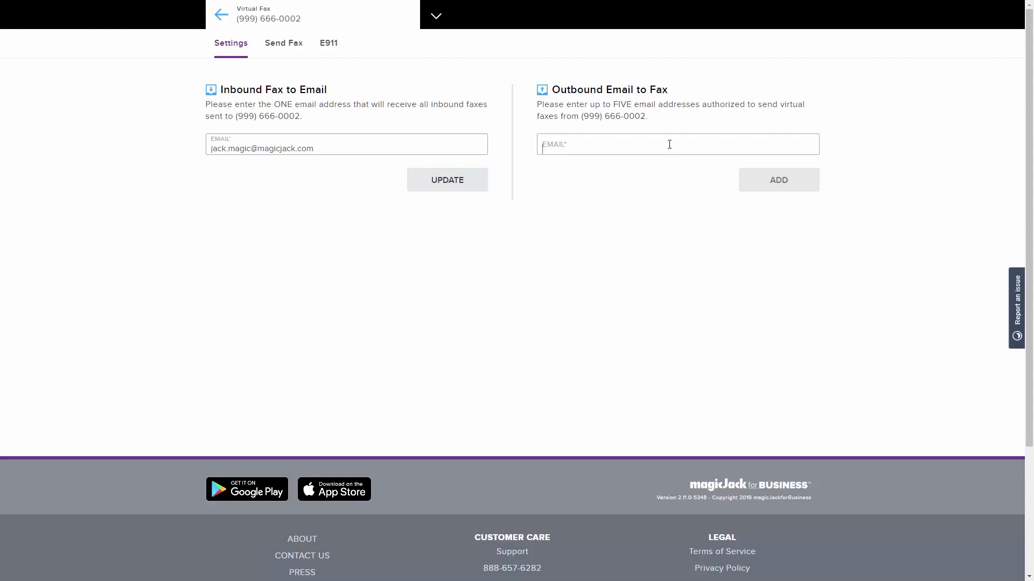
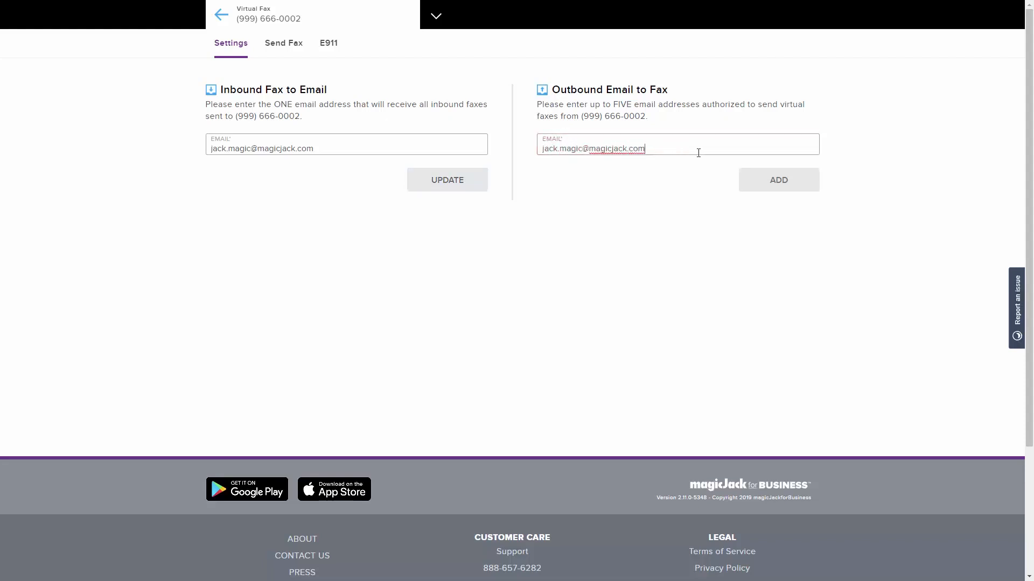
pyautogui.click(779, 180)
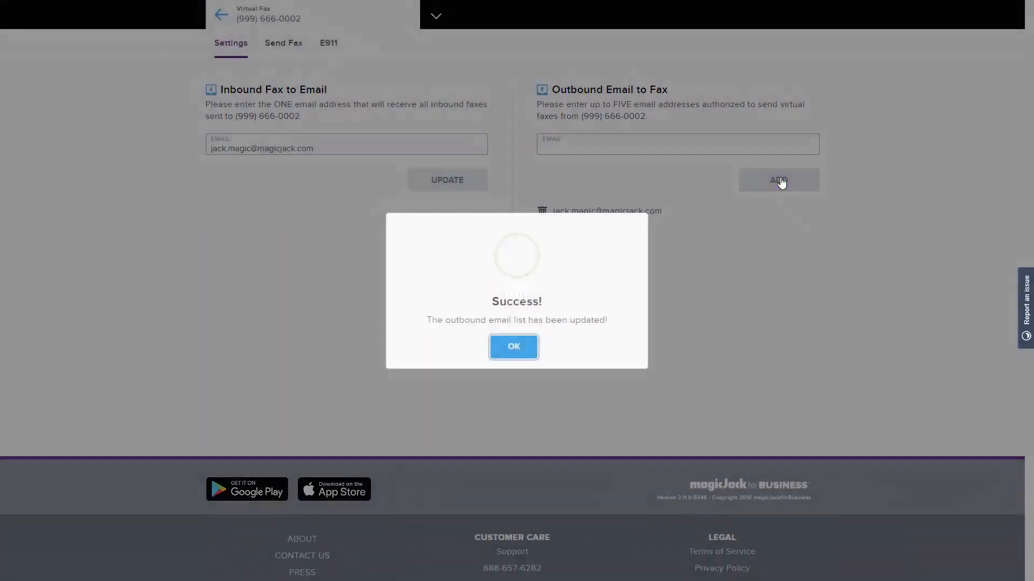
pyautogui.click(513, 346)
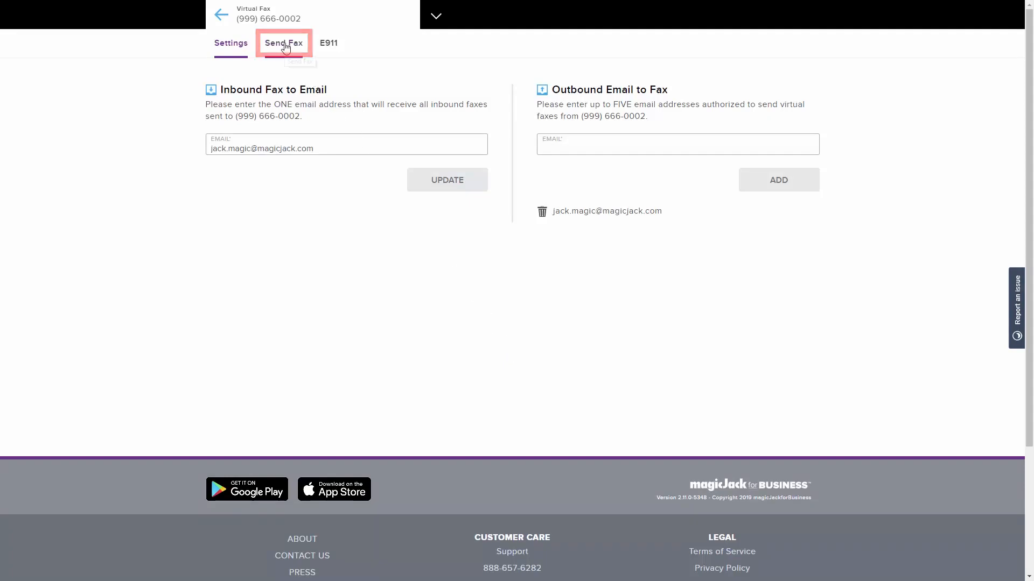
# - Review the Send Fax instructions before switching to Outlook
pyautogui.click(284, 43)
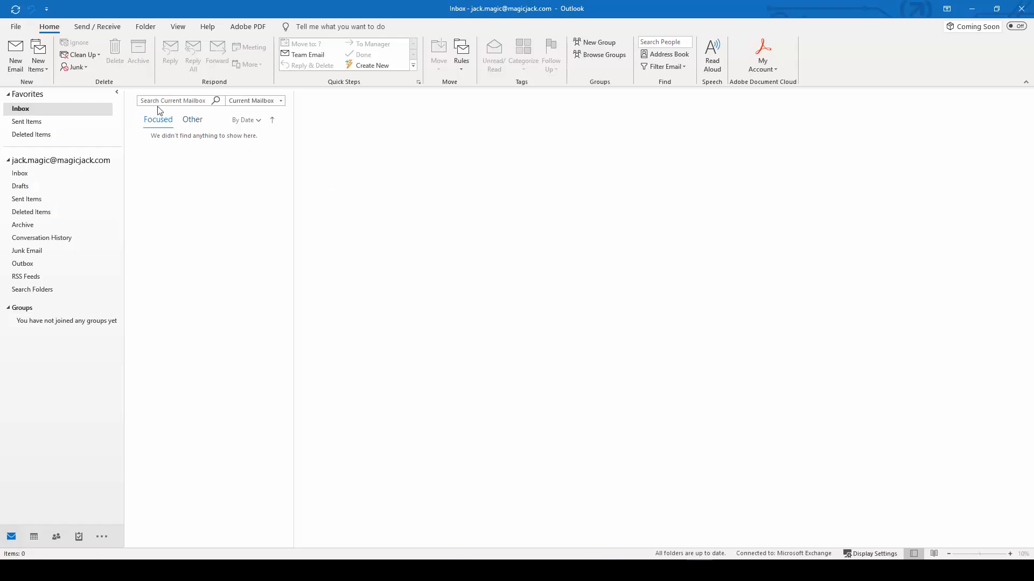
pyautogui.click(15, 48)
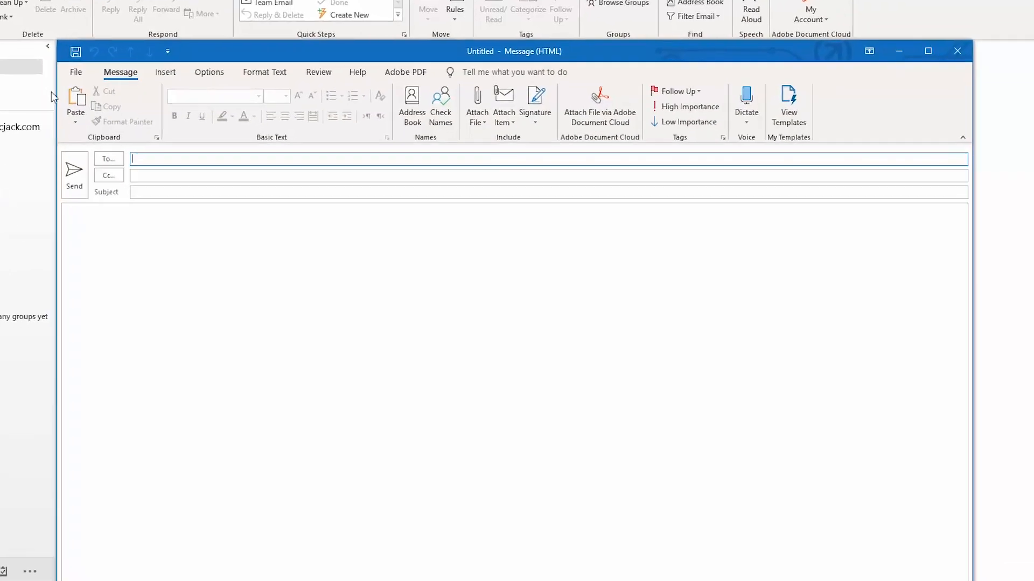
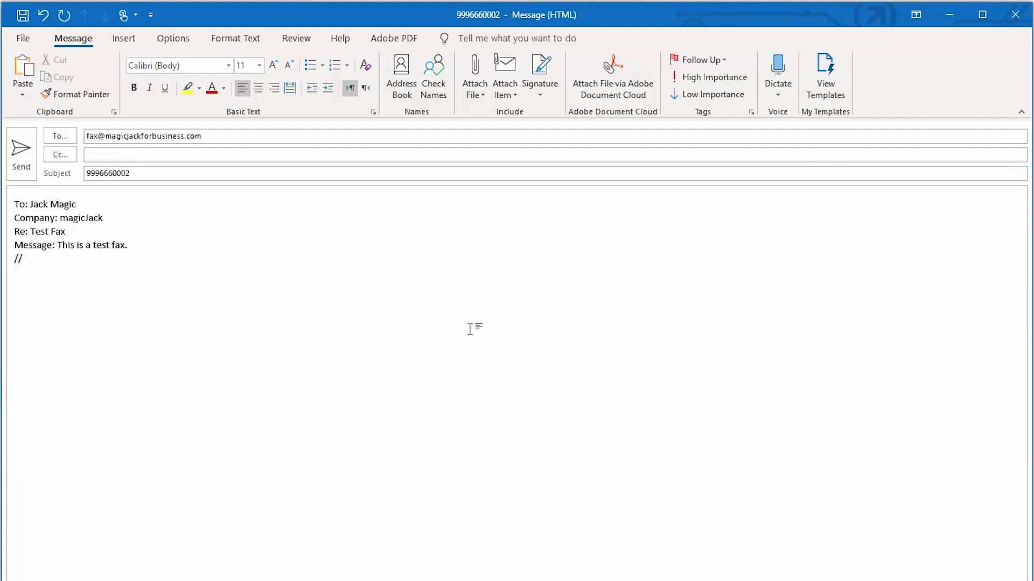
pyautogui.click(474, 75)
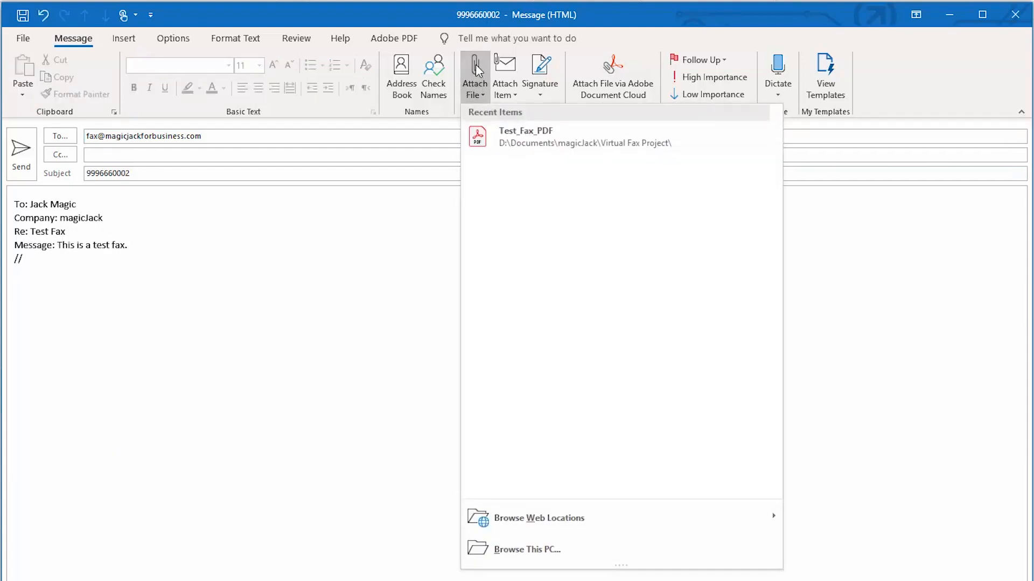
pyautogui.click(525, 130)
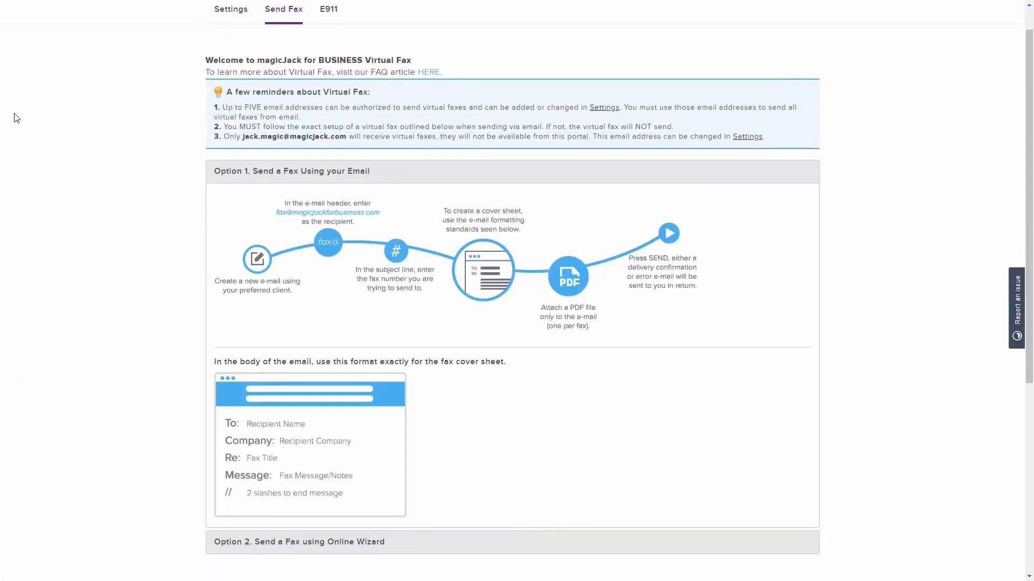
# - Expand 'Option 2. Send a Fax using Online Wizard' on the Send Fax page
pyautogui.scroll(-3)
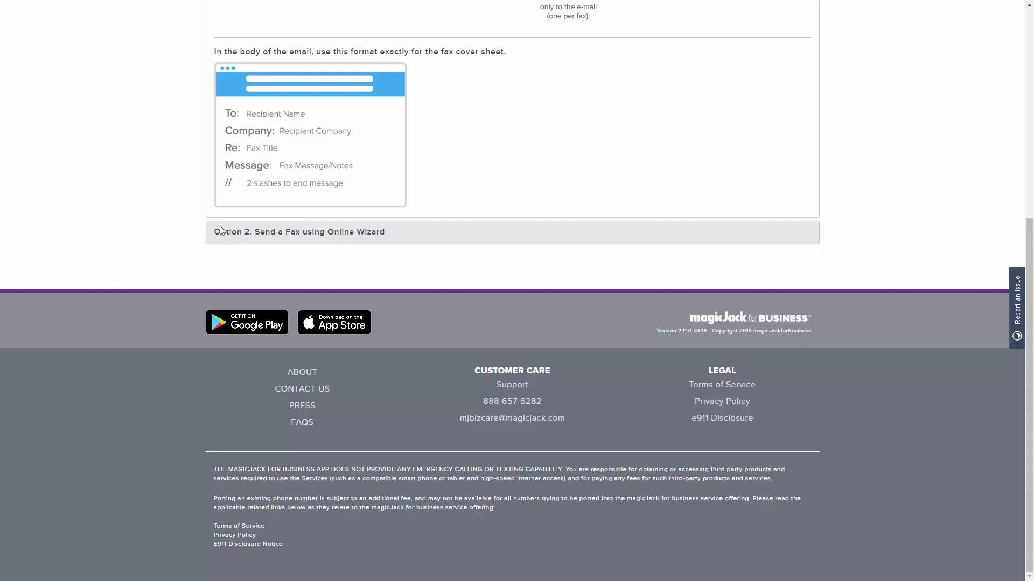
pyautogui.click(299, 231)
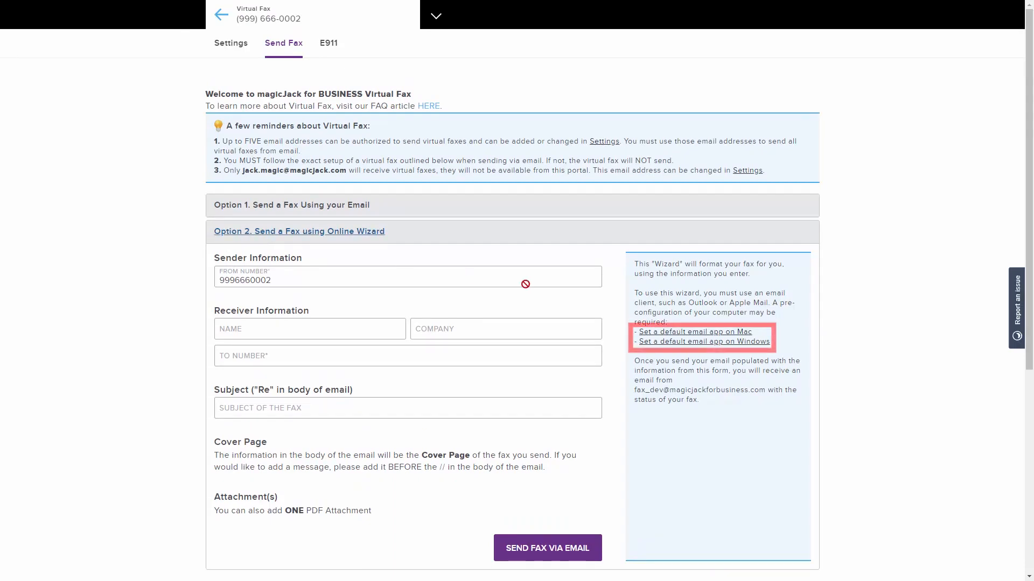
pyautogui.moveTo(780, 336)
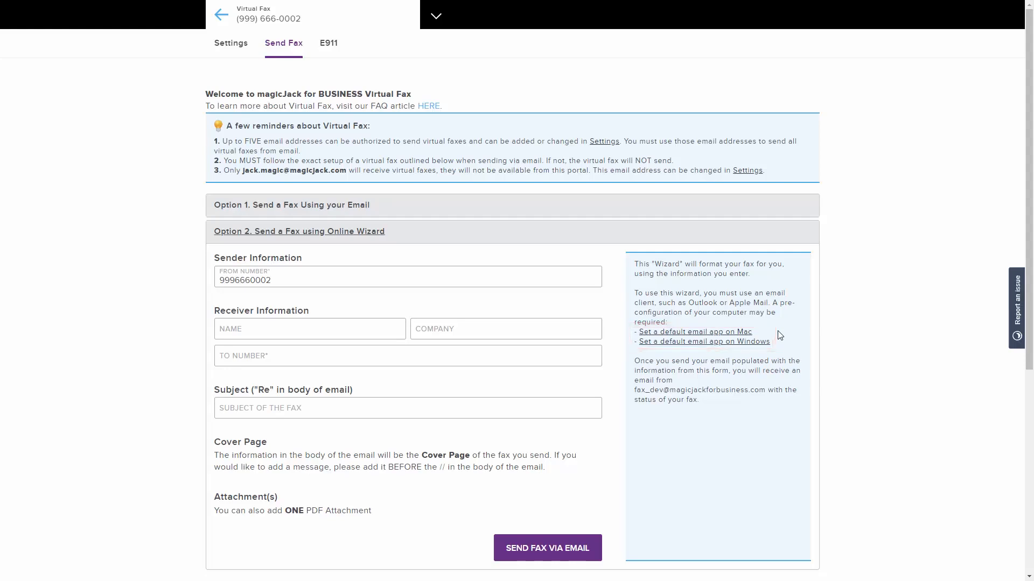
pyautogui.moveTo(306, 258)
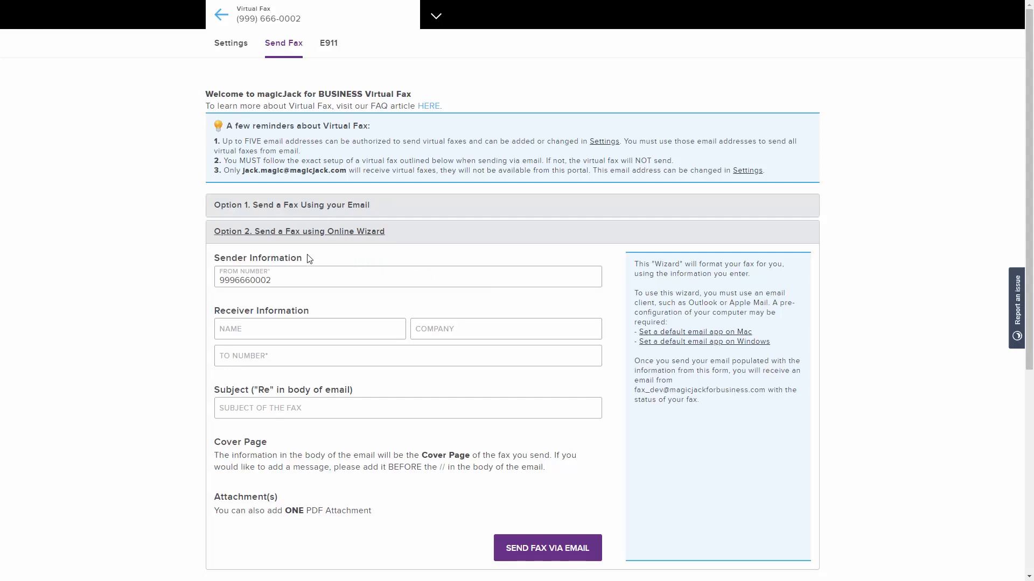
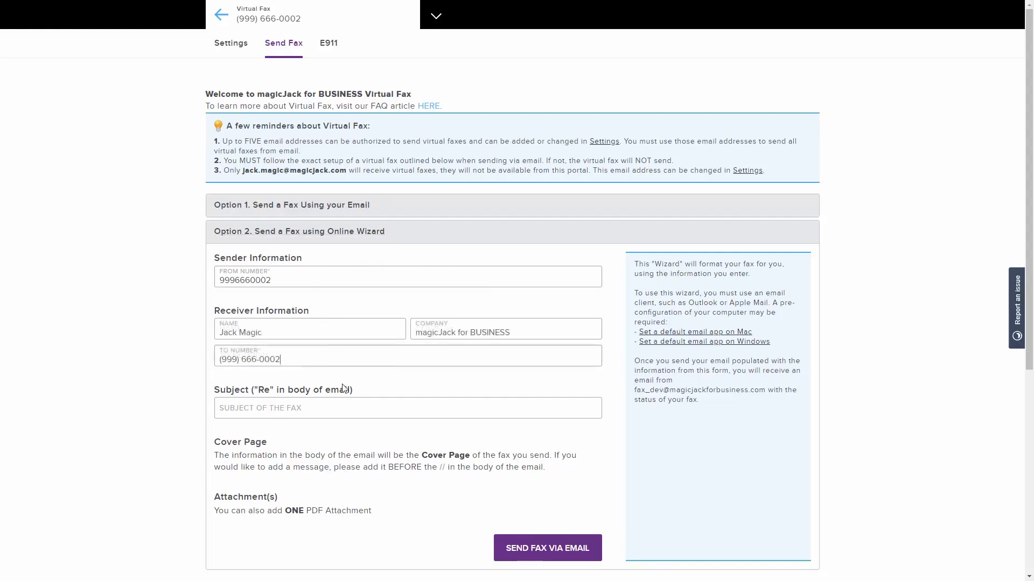
pyautogui.write('Test Fax')
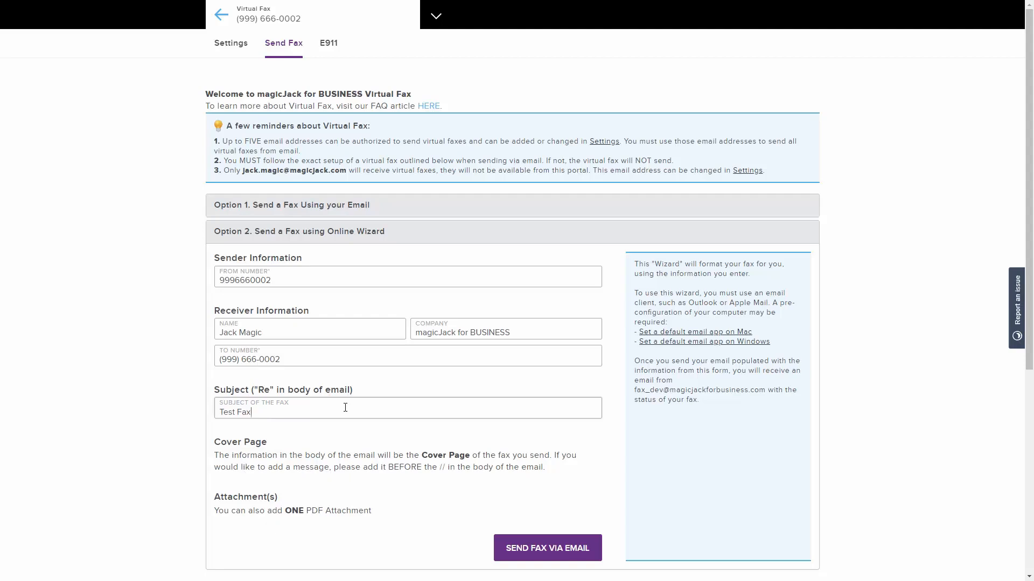
pyautogui.moveTo(535, 545)
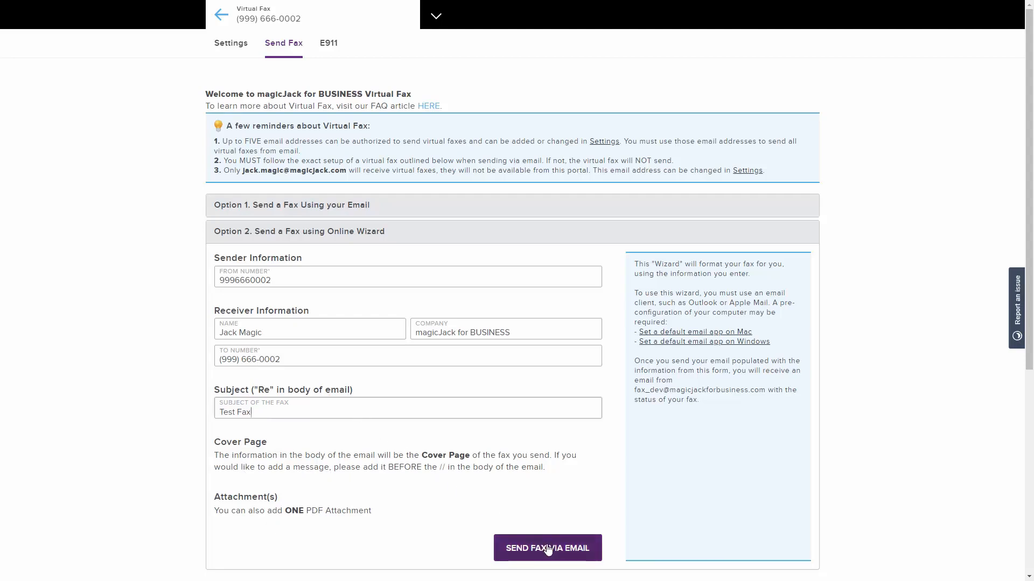
pyautogui.click(547, 548)
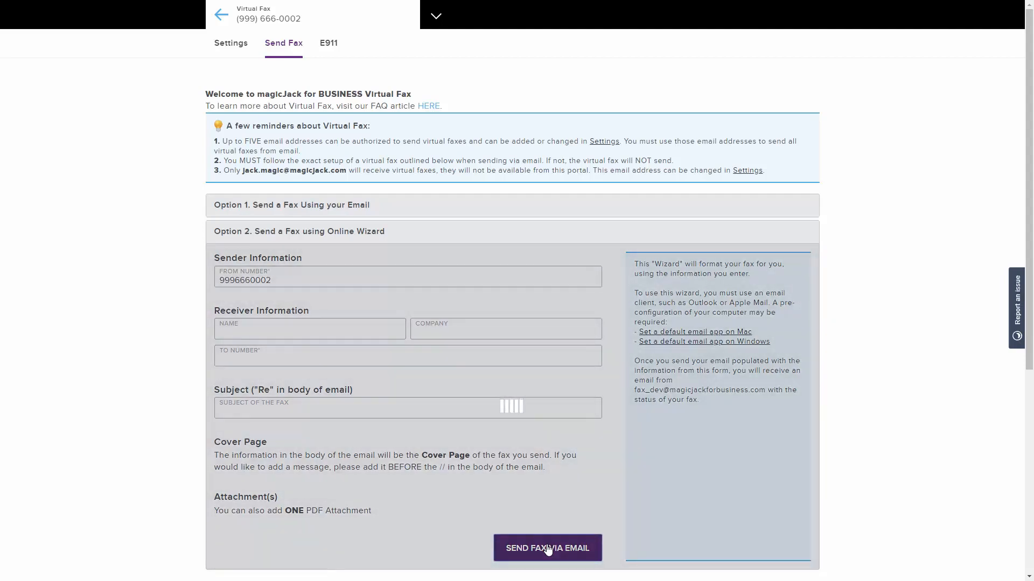
pyautogui.click(547, 548)
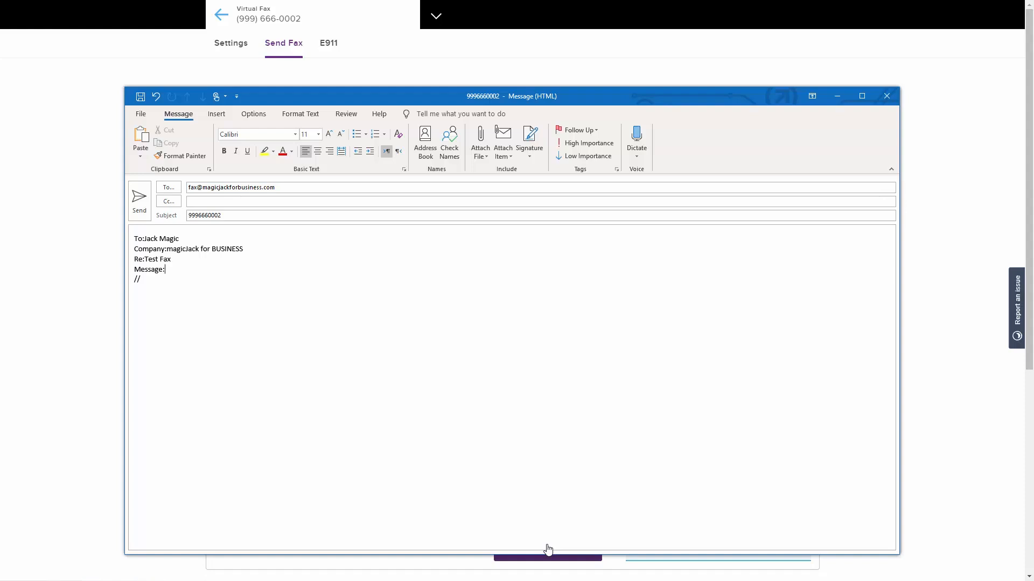
# - Add 'This is a test fax.' after Message: in the generated email and start attaching a file
pyautogui.click(862, 95)
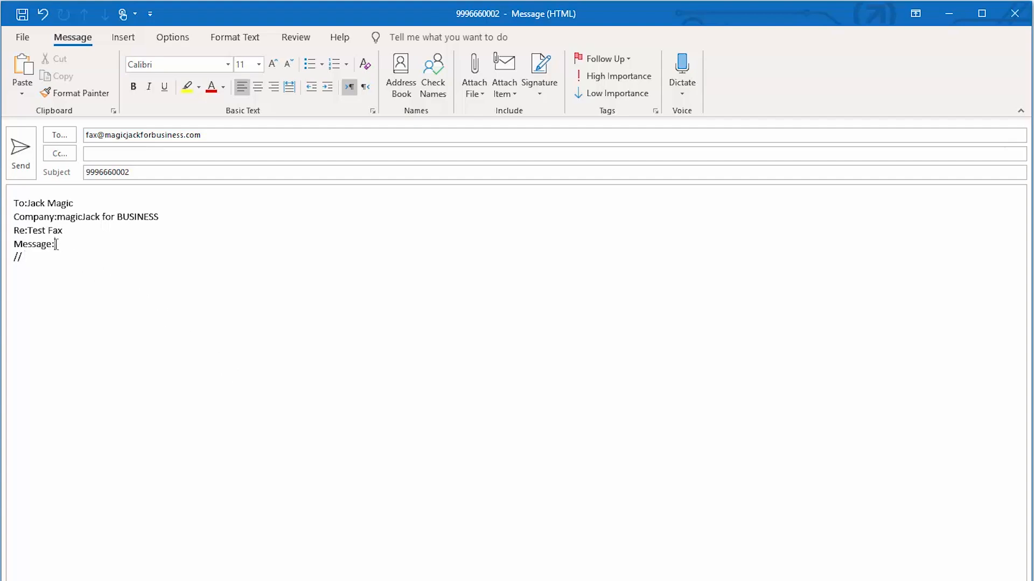
pyautogui.write('Th')
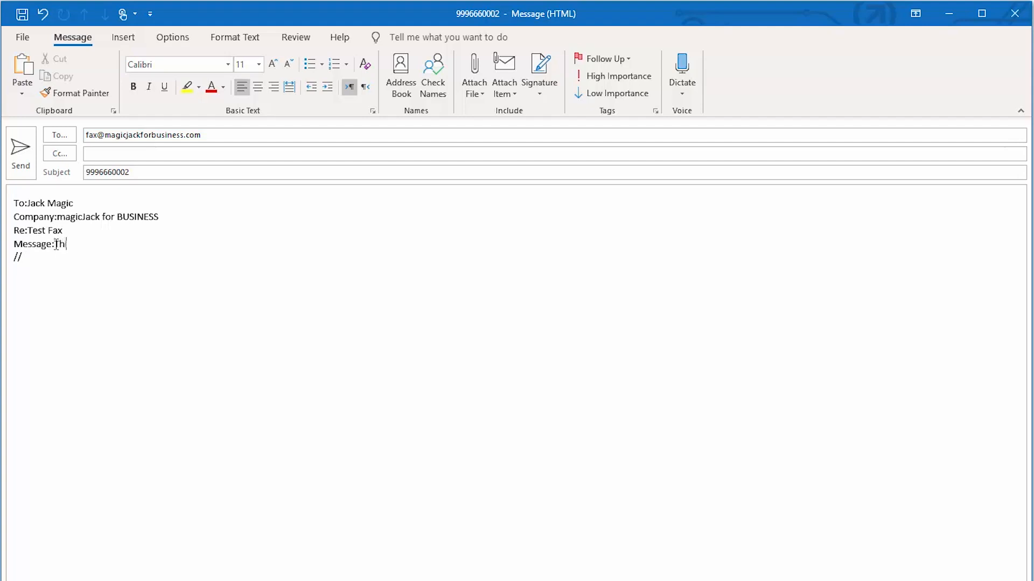
pyautogui.write('is is a test fax.')
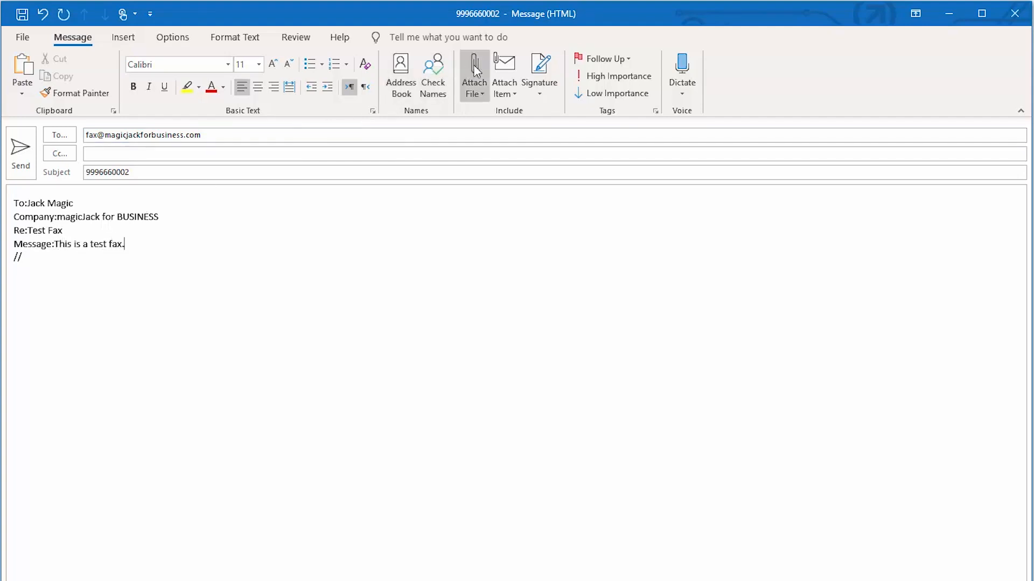
pyautogui.click(474, 73)
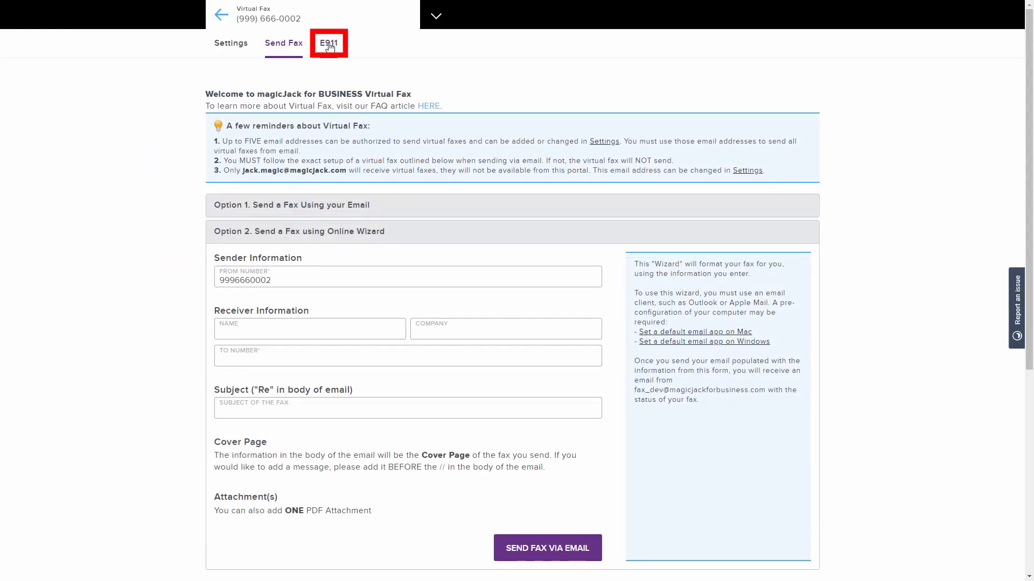
# - Show the E911 address page in the magicJack portal
pyautogui.click(328, 43)
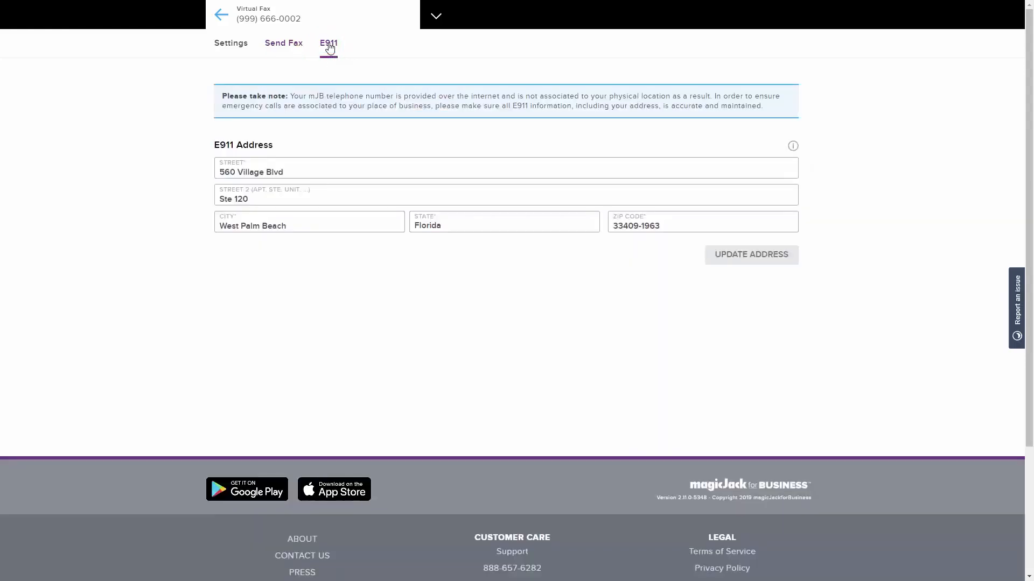